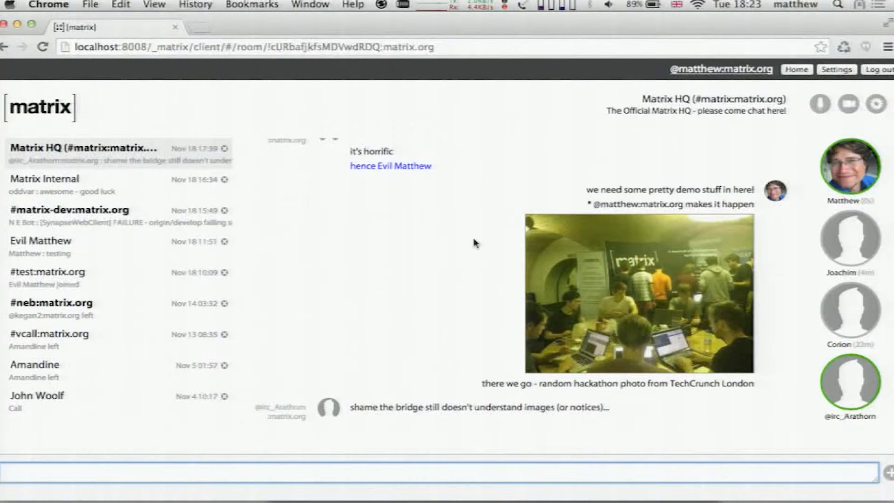
mouse_move(78, 213)
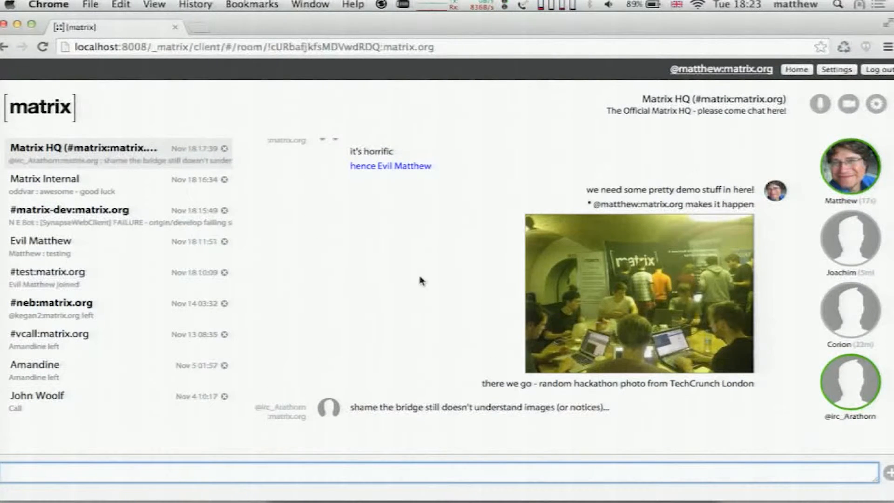
mouse_move(401, 270)
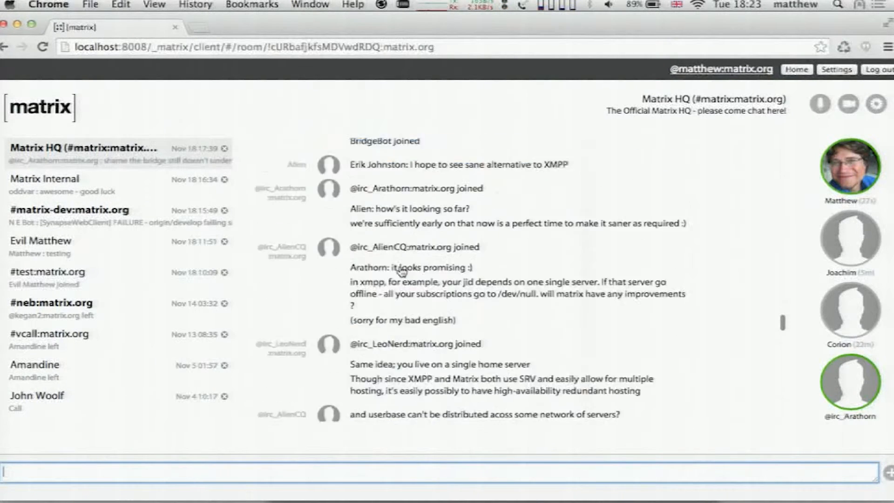
- Inspect the message's raw JSON, highlighting its body and msgtype fields, then close it
scroll(down, 3)
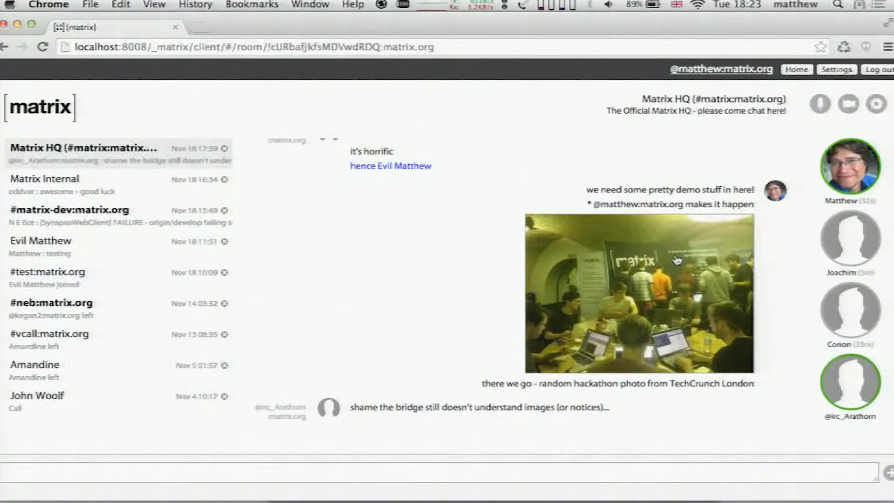
mouse_move(848, 165)
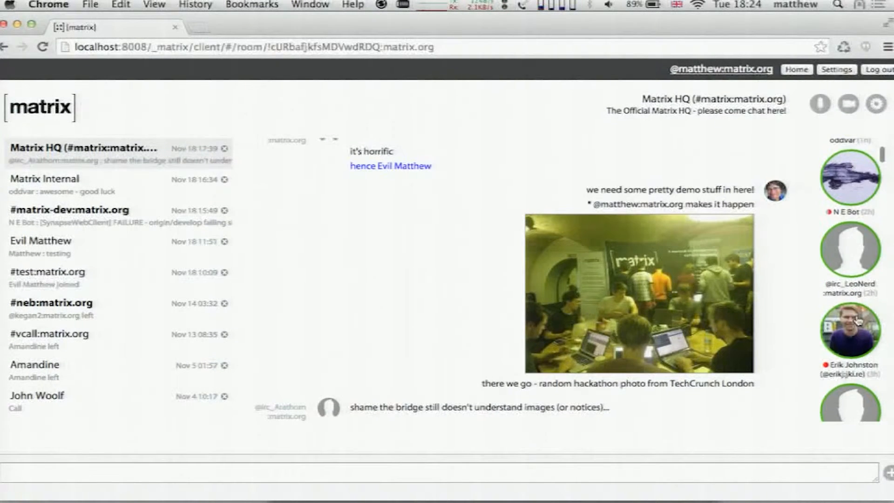
scroll(down, 3)
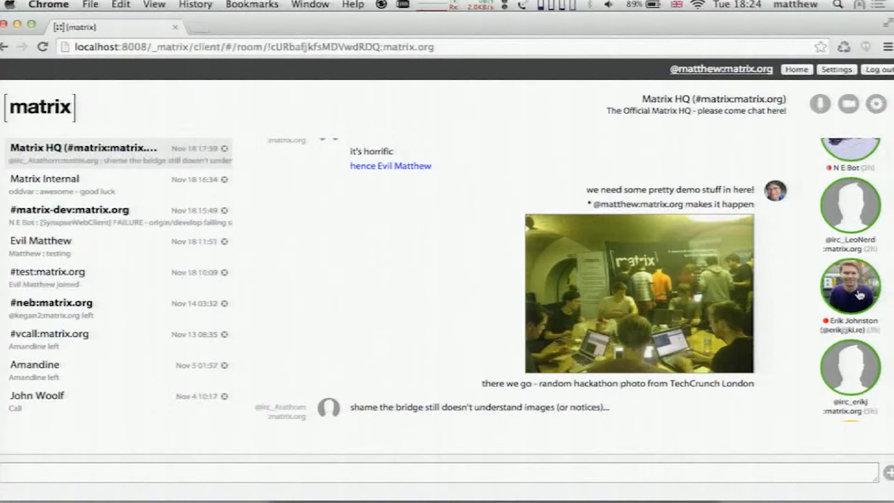
mouse_move(858, 295)
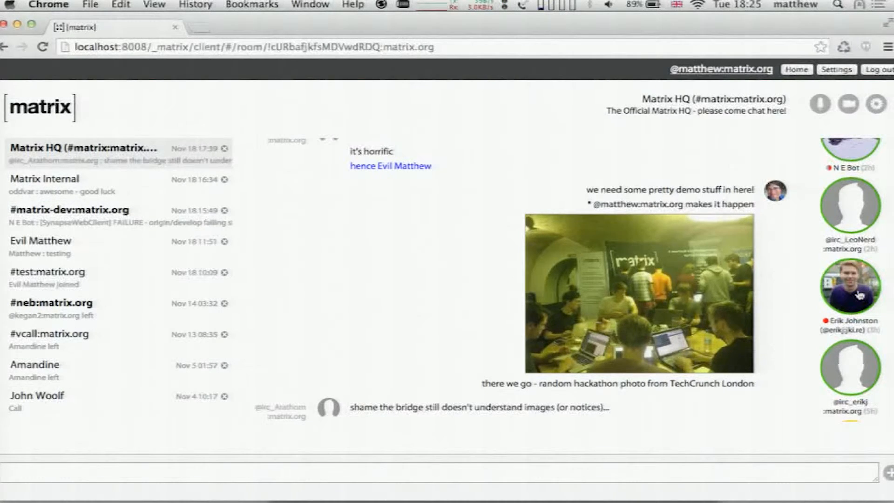
double_click(661, 189)
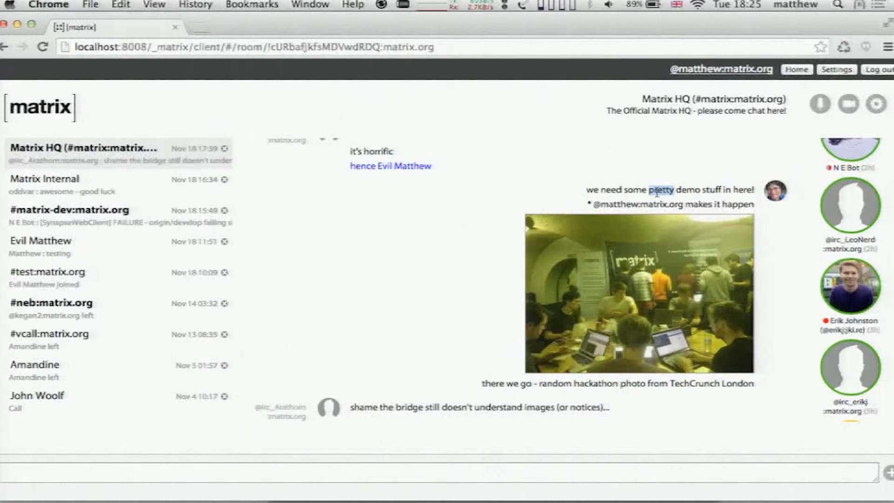
click(670, 189)
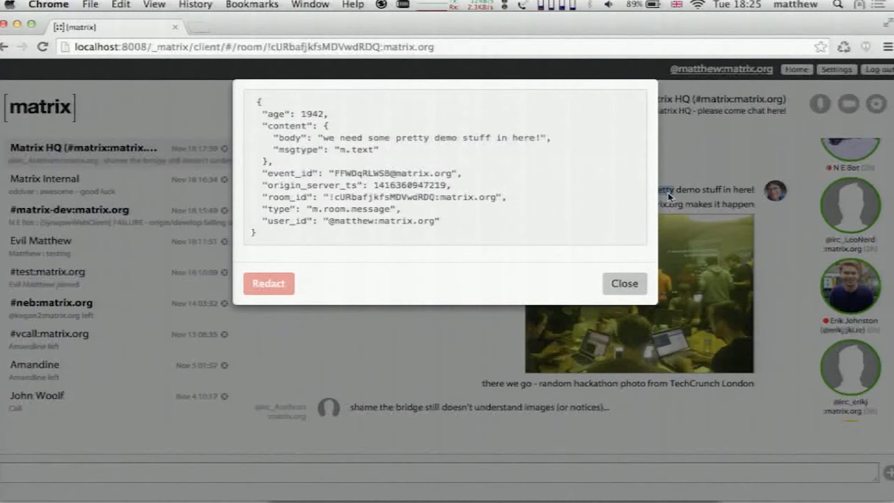
mouse_move(288, 90)
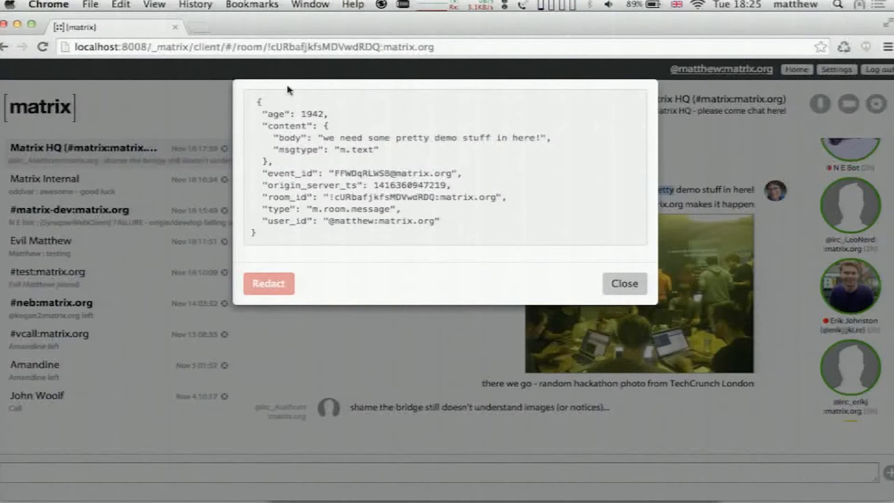
mouse_move(386, 153)
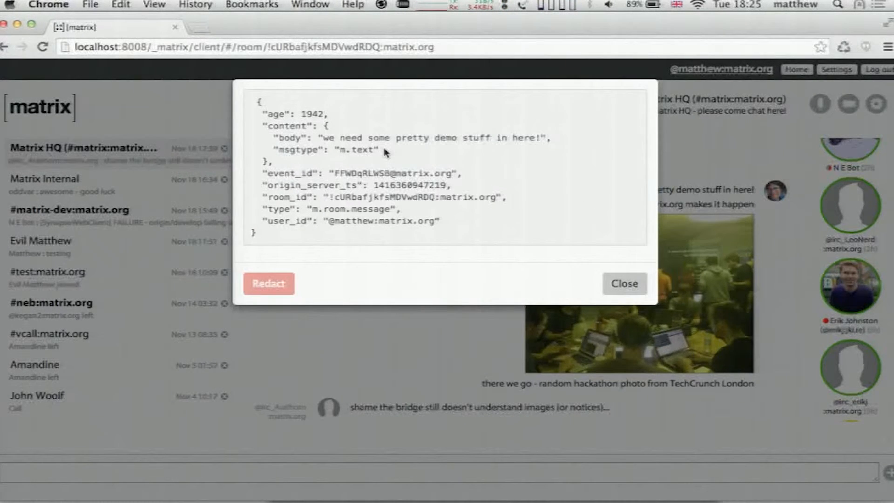
drag(270, 137, 379, 150)
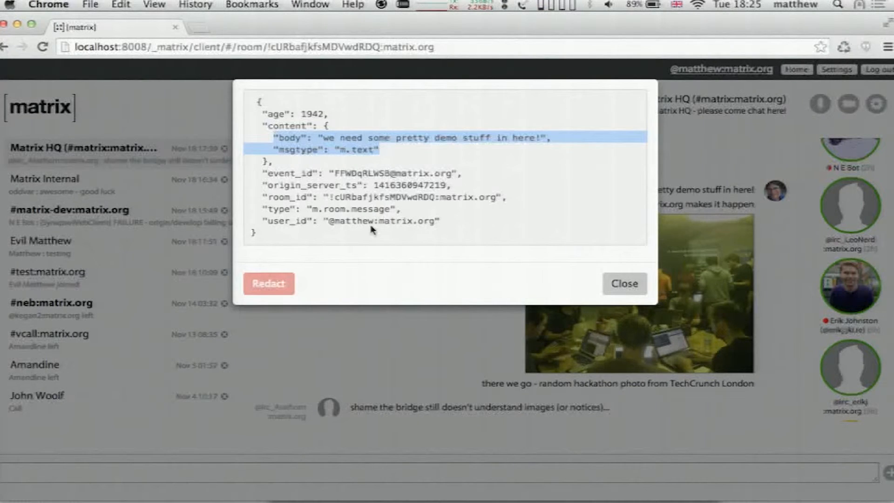
mouse_move(317, 218)
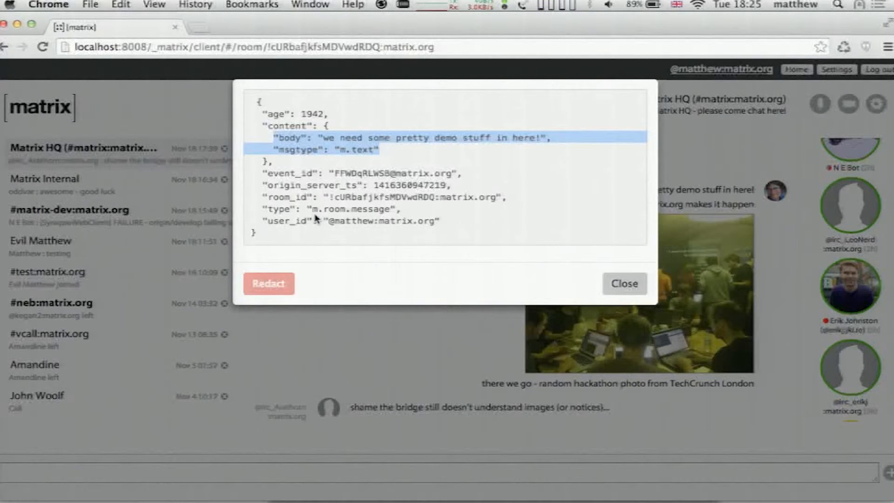
click(624, 283)
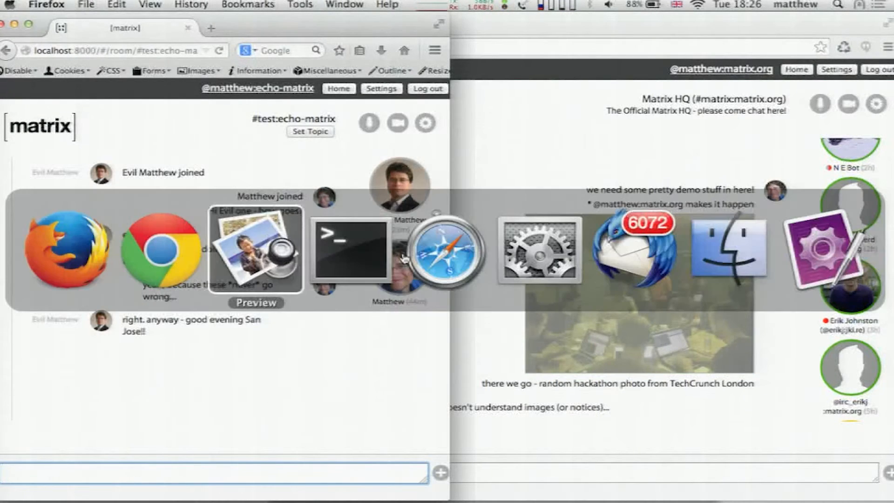
- Exchange "let's demo!!" and "hi there!" in #test:echo-matrix between Firefox and Chrome
click(446, 255)
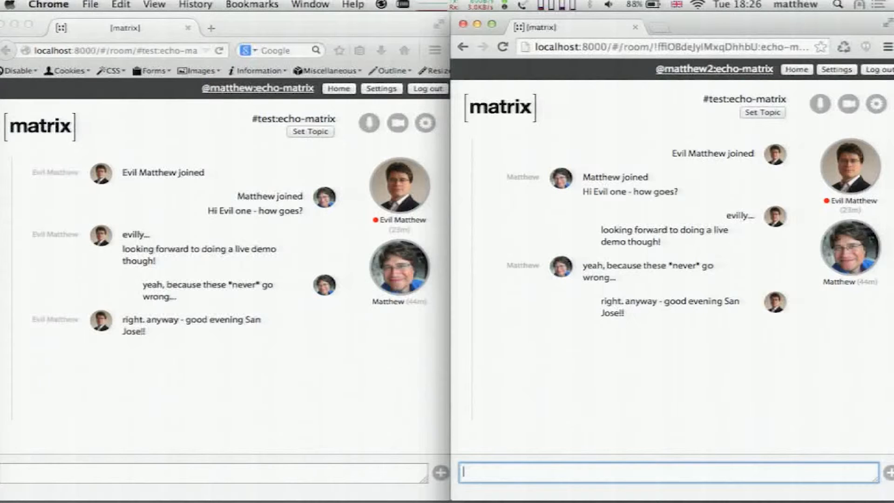
mouse_move(678, 119)
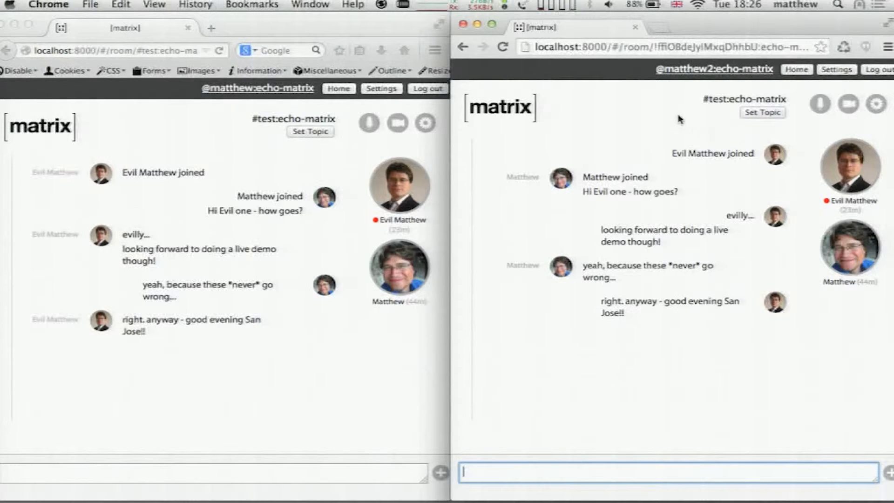
mouse_move(162, 128)
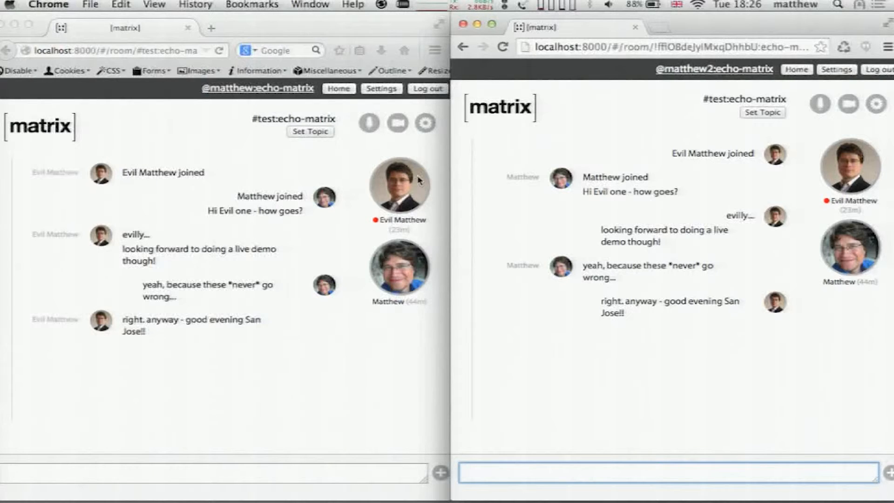
mouse_move(404, 202)
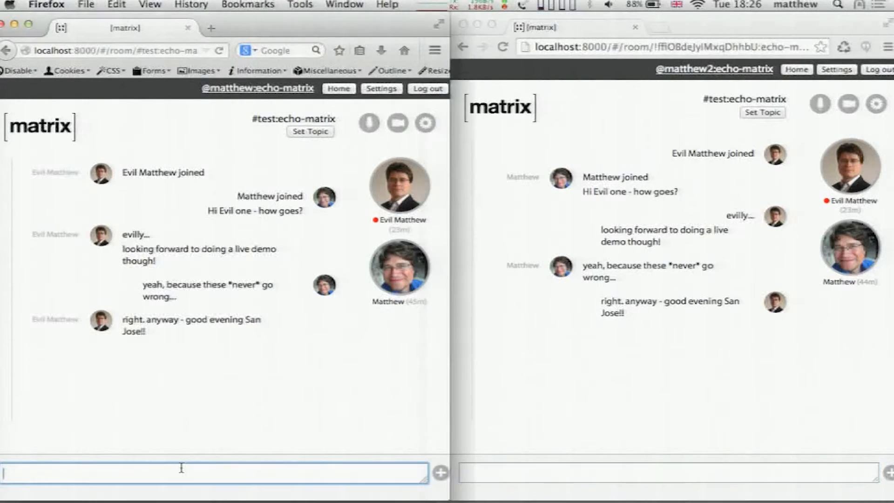
text(let's dem)
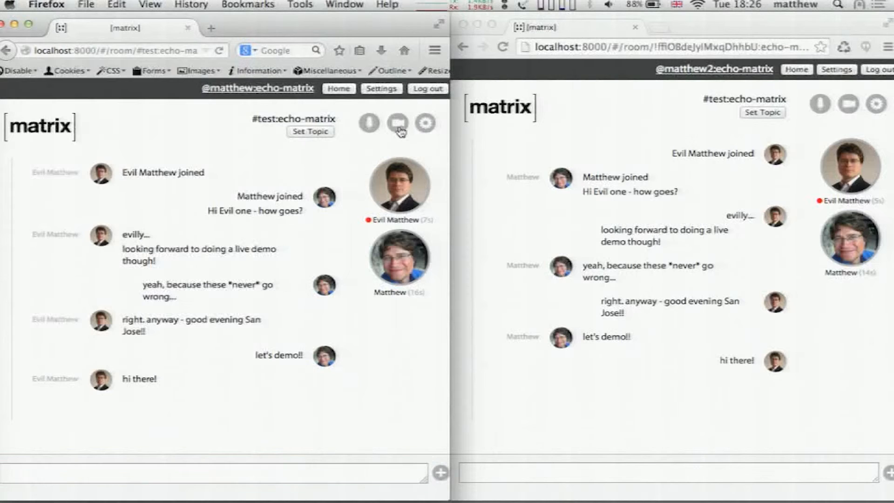
- Start a video call between Firefox and Chrome, granting camera and microphone access on both
click(395, 124)
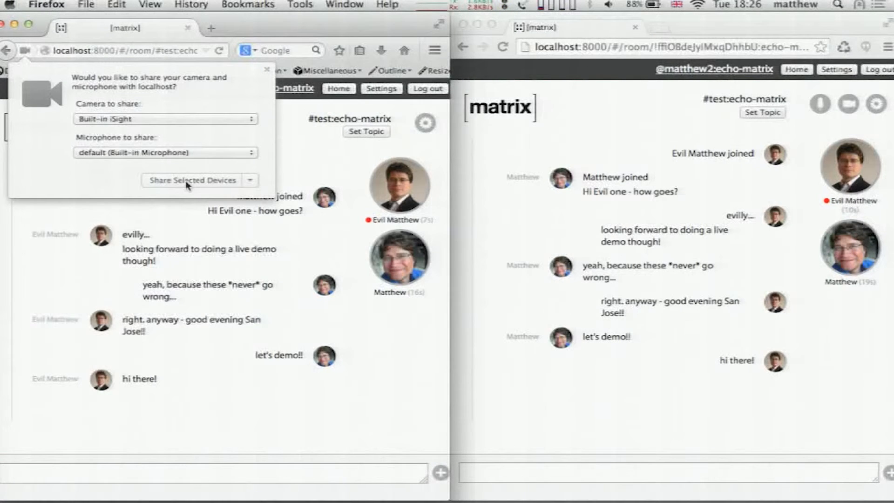
click(190, 180)
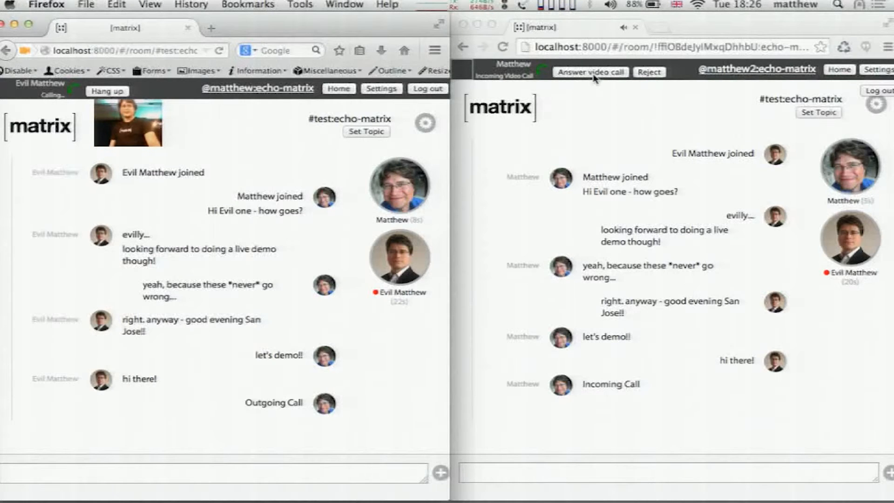
click(590, 72)
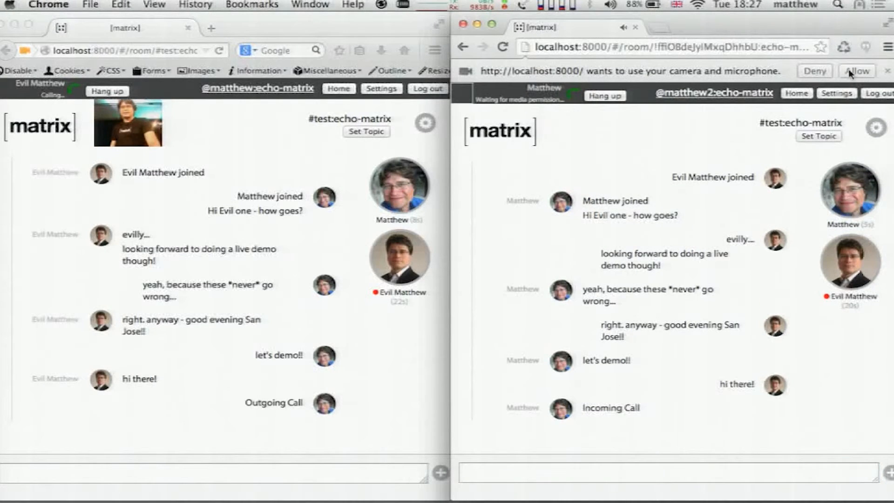
click(859, 71)
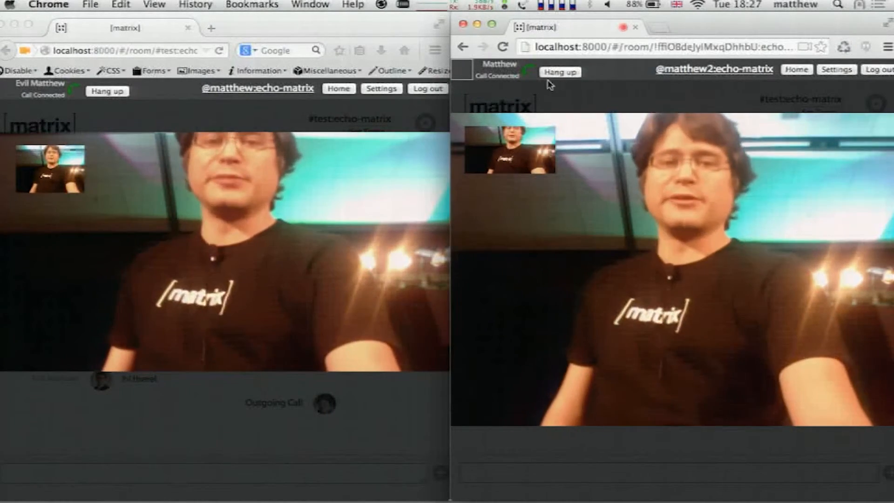
- Hang up the call and scroll through the m.call.invite event's SDP offer
click(559, 72)
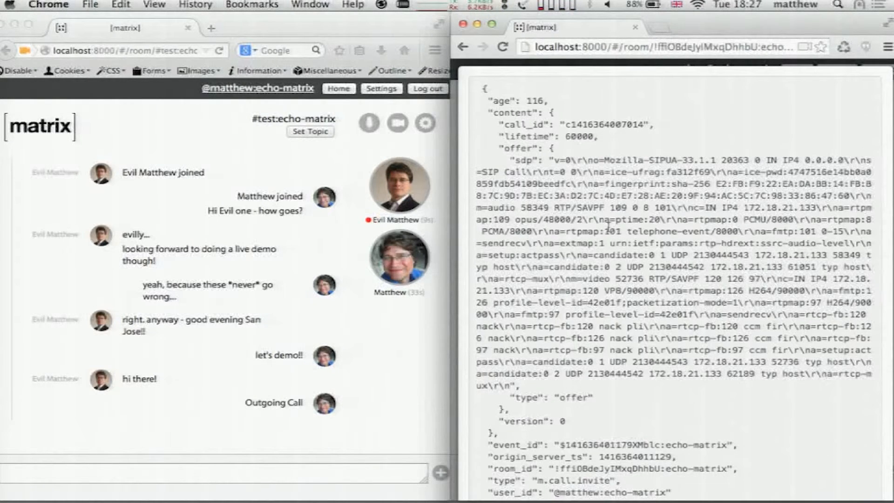
mouse_move(474, 97)
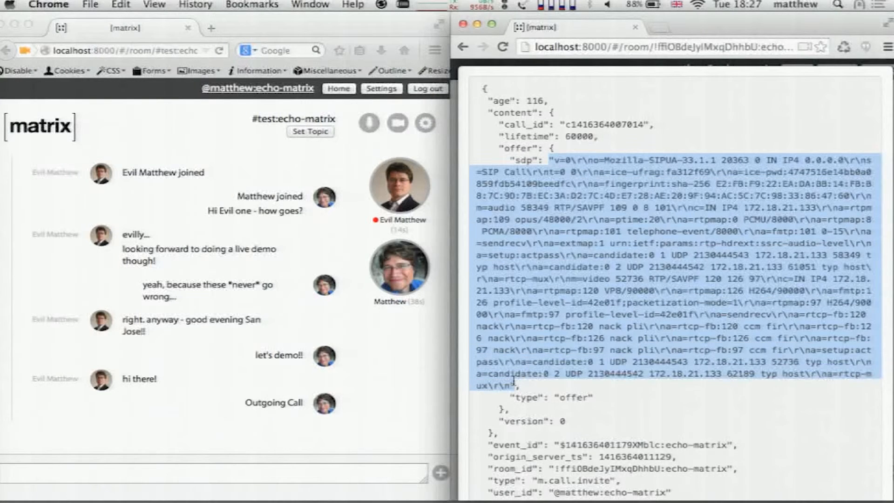
scroll(down, 3)
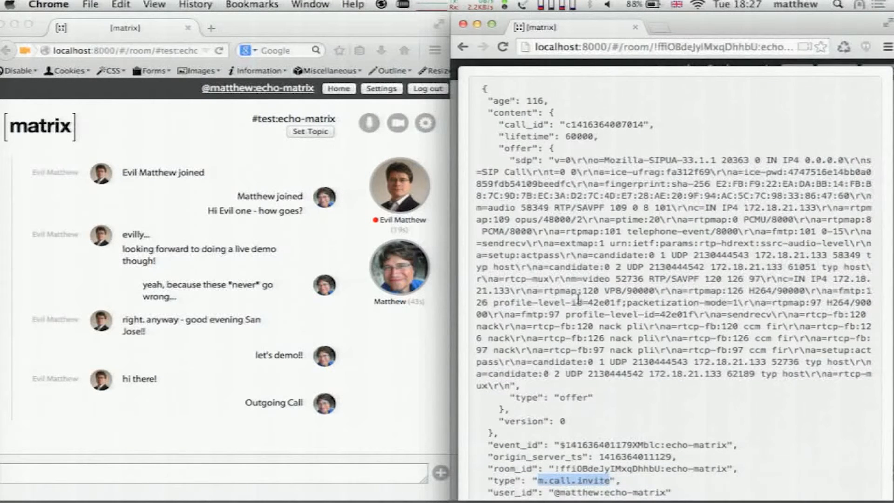
mouse_move(639, 146)
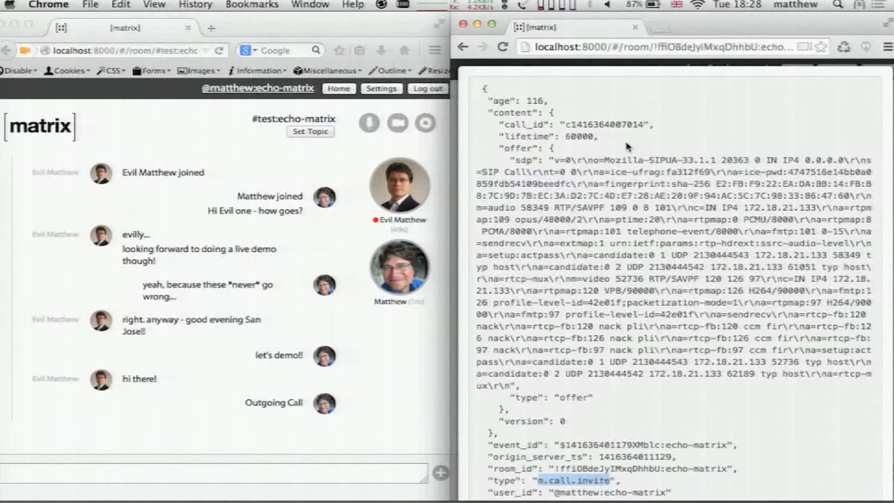
- Copy the pending events request from DevTools' Network panel as a cURL command
right_click(508, 370)
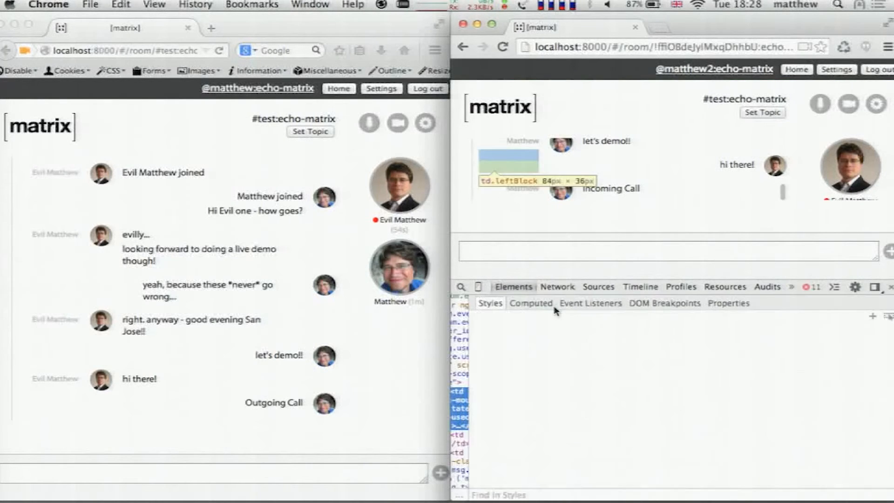
click(558, 287)
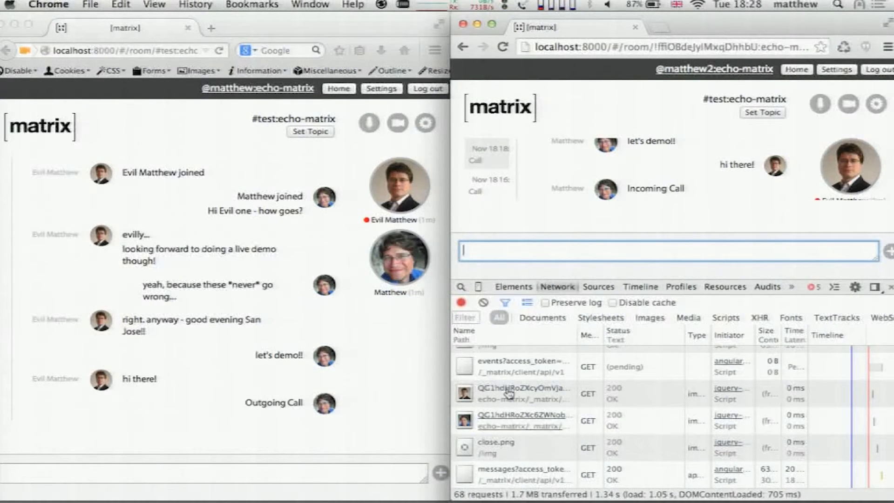
mouse_move(542, 368)
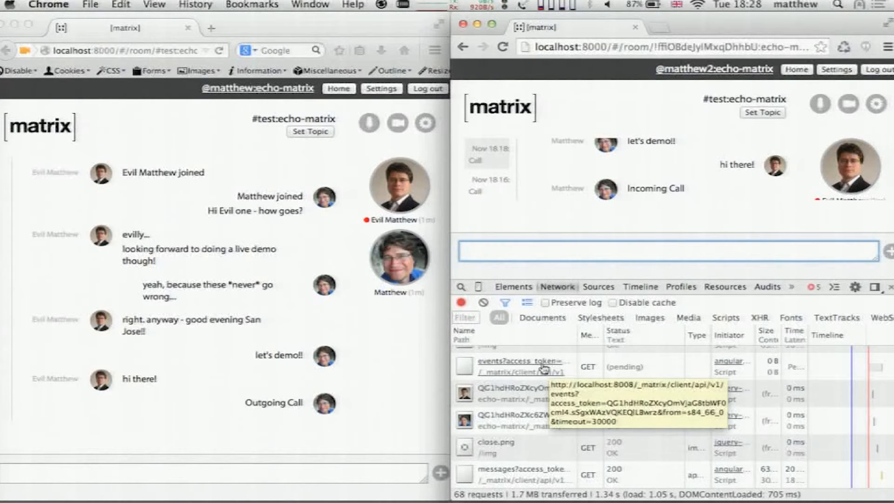
right_click(513, 366)
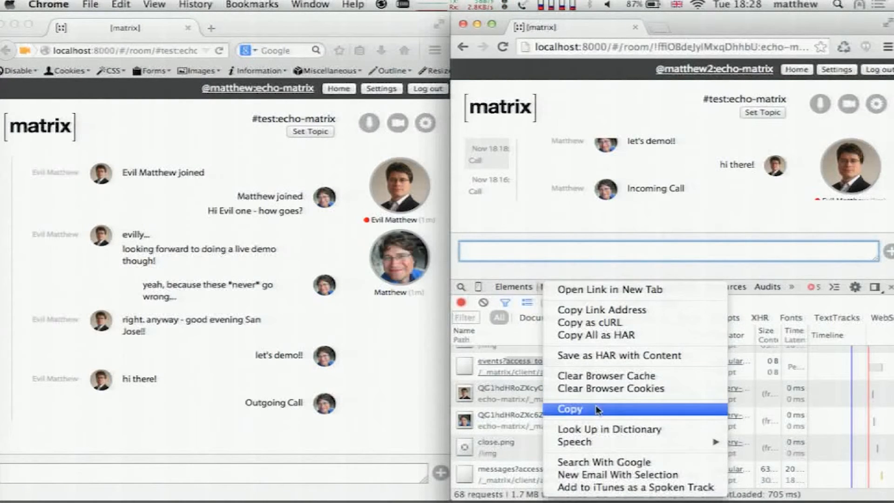
click(571, 408)
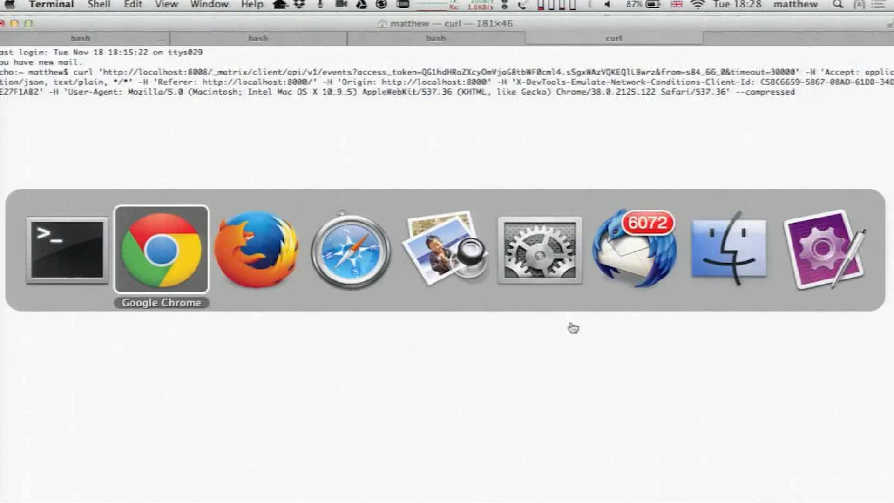
- Send "hello world" in the Firefox room while the curl events request waits
click(160, 253)
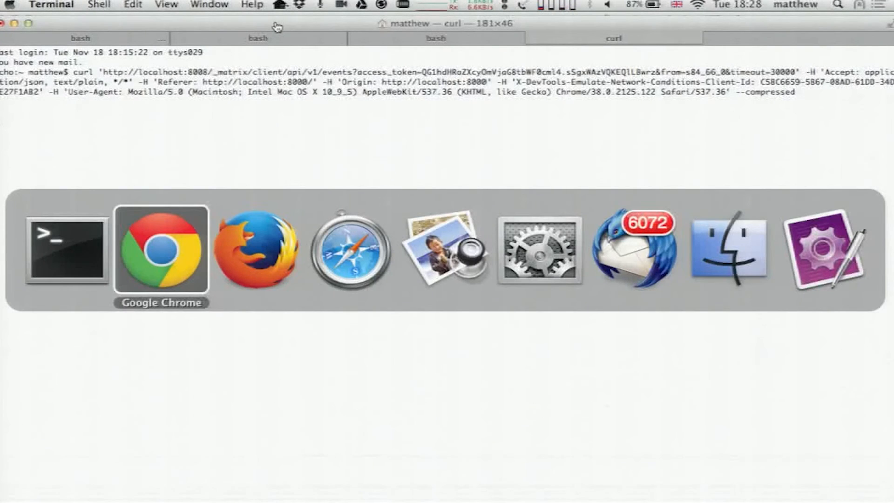
click(254, 250)
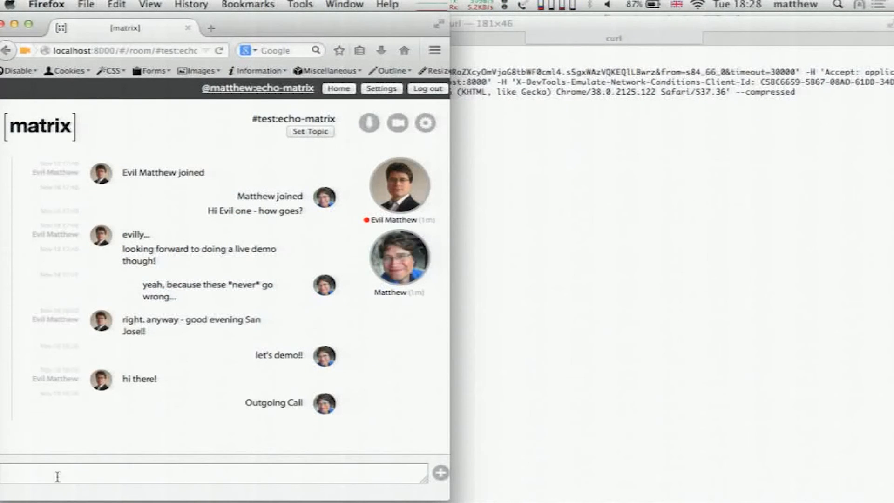
text(hello world)
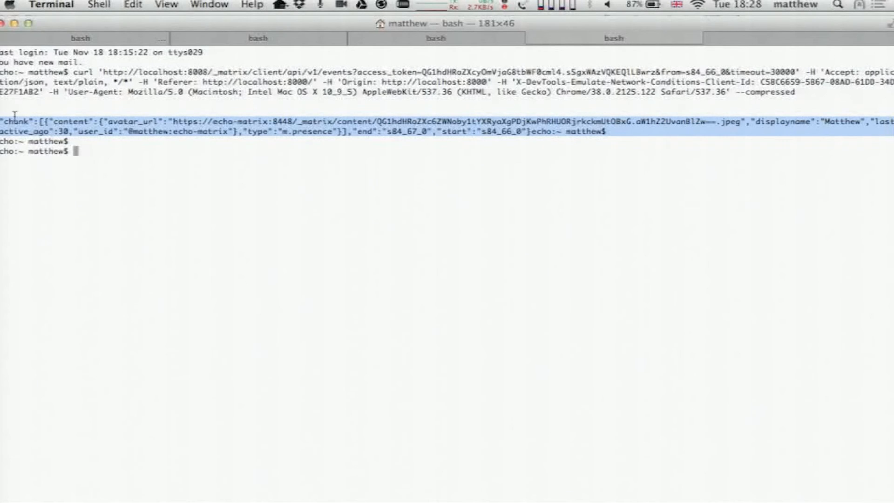
mouse_move(683, 197)
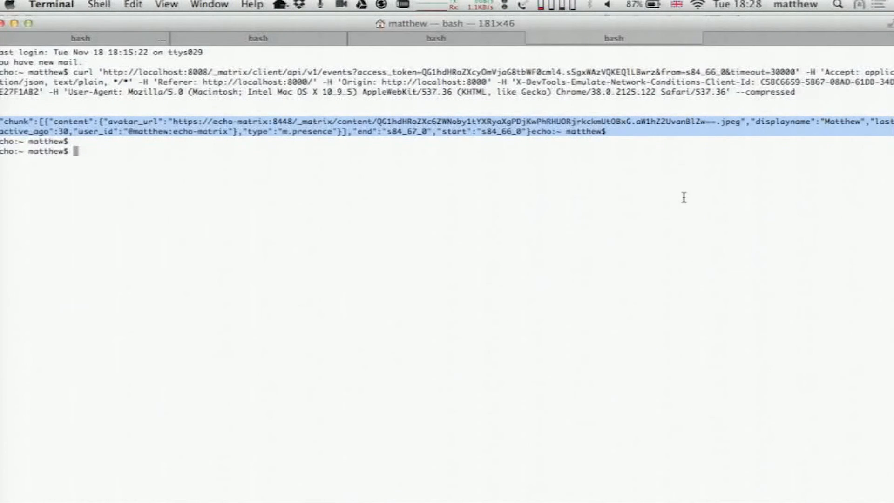
mouse_move(63, 161)
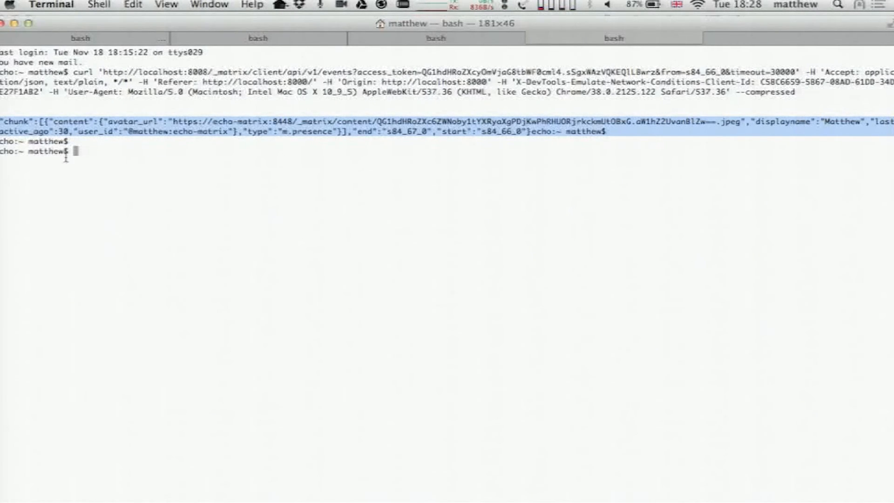
mouse_move(253, 278)
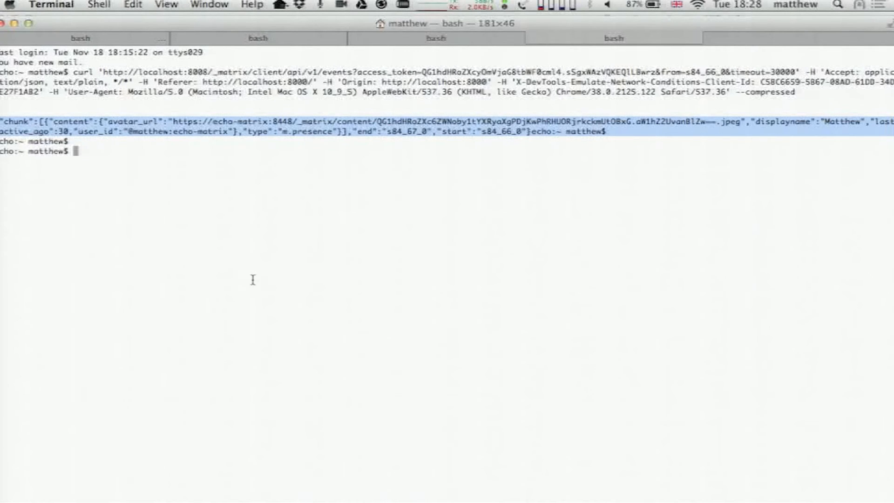
mouse_move(232, 271)
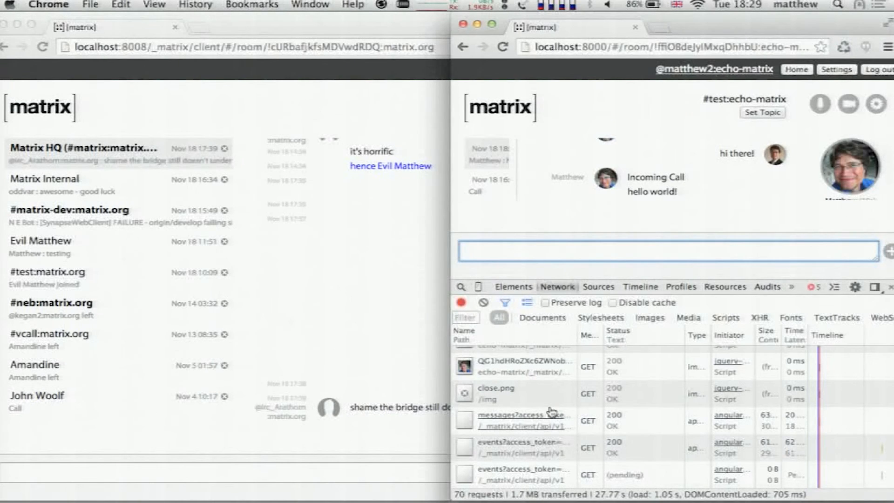
mouse_move(515, 479)
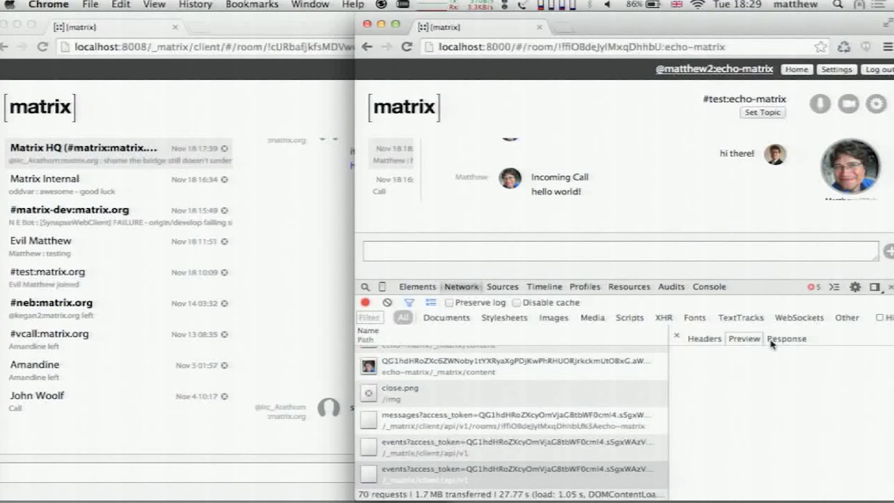
- Show the completed events request's JSON chunk in the Response tab
click(487, 446)
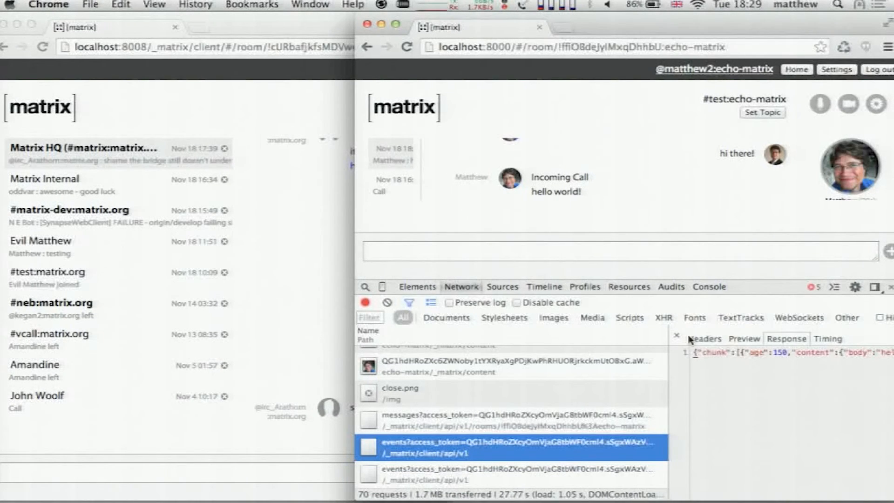